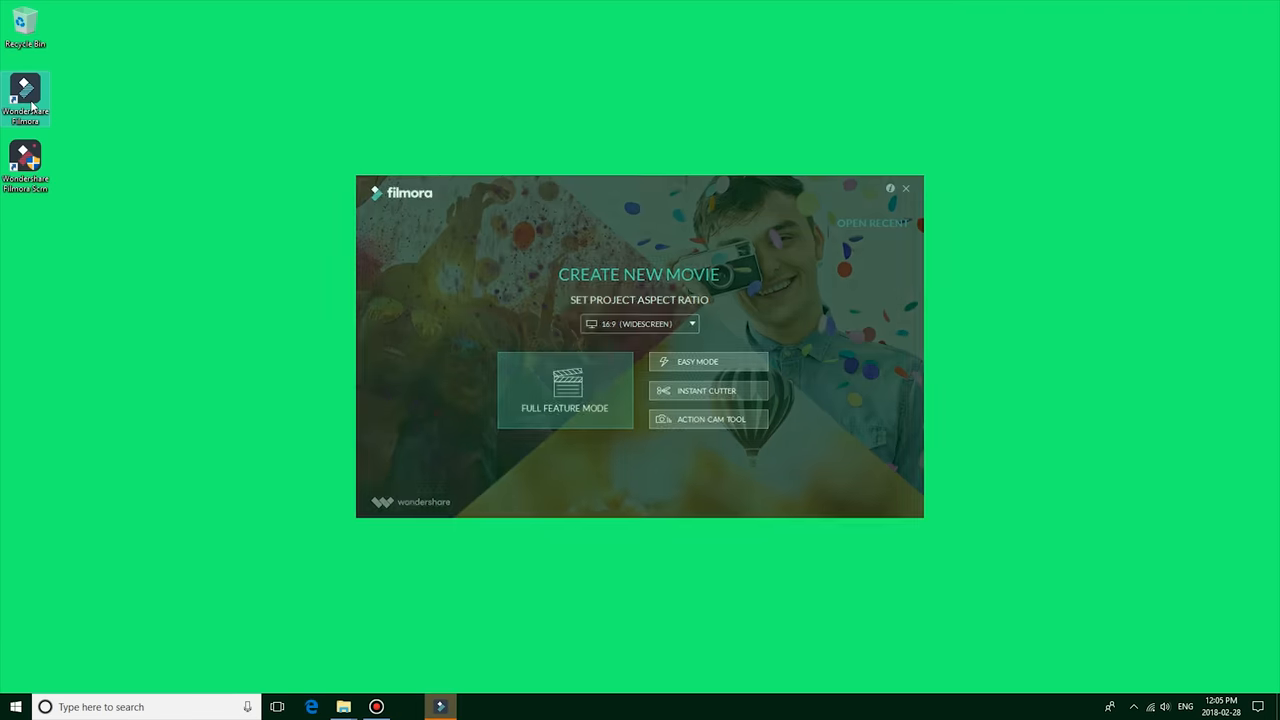
Import the For Green Screen clips in Full Feature Mode, placing C0037 above the waterfall
click(564, 390)
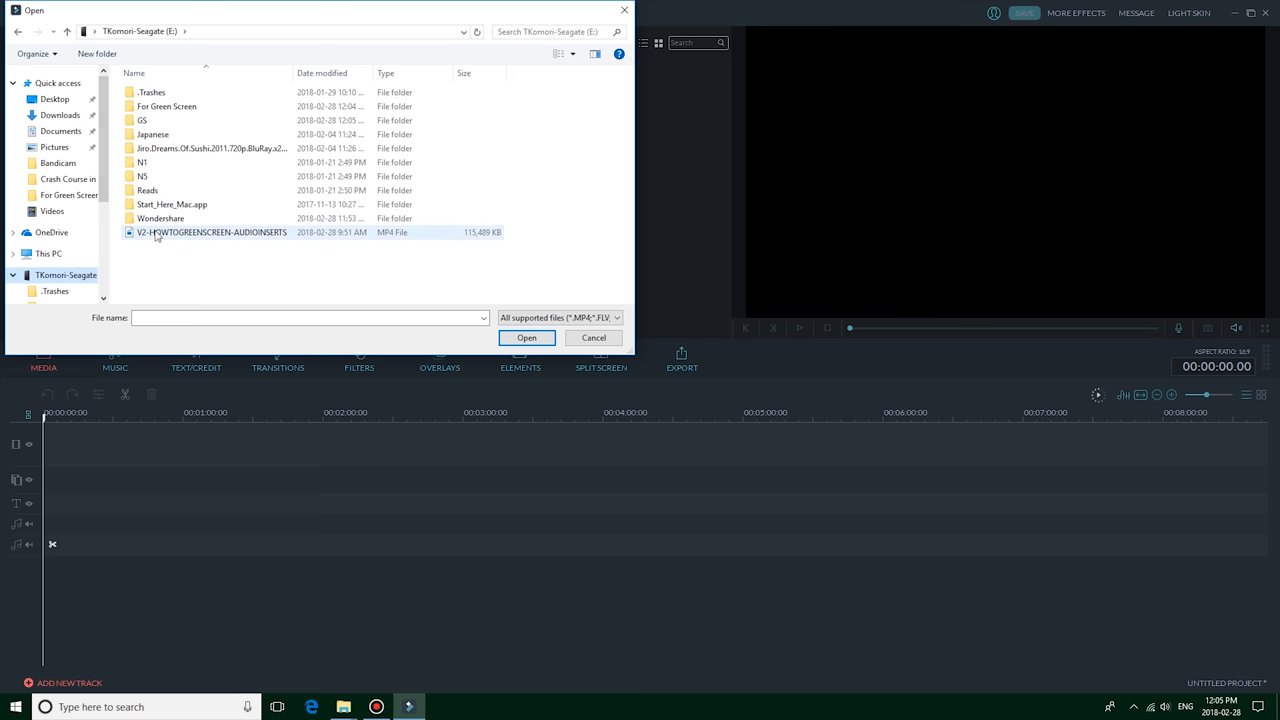
double_click(166, 106)
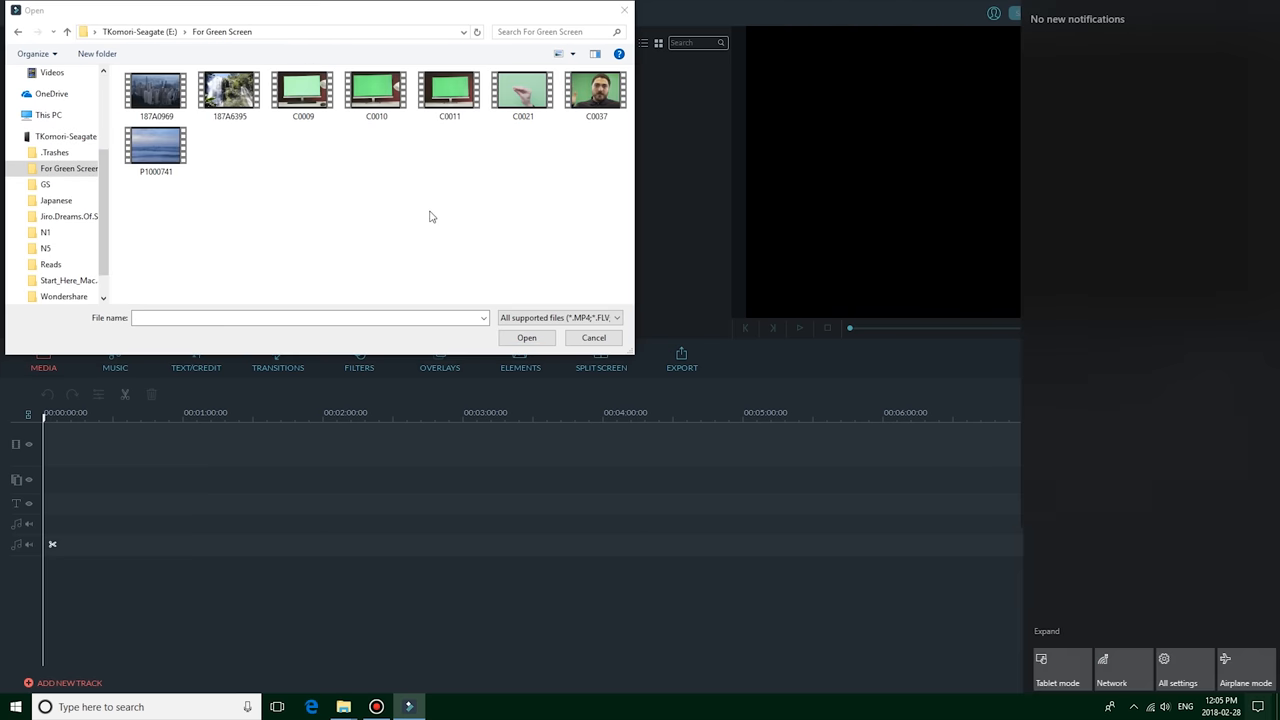
click(526, 337)
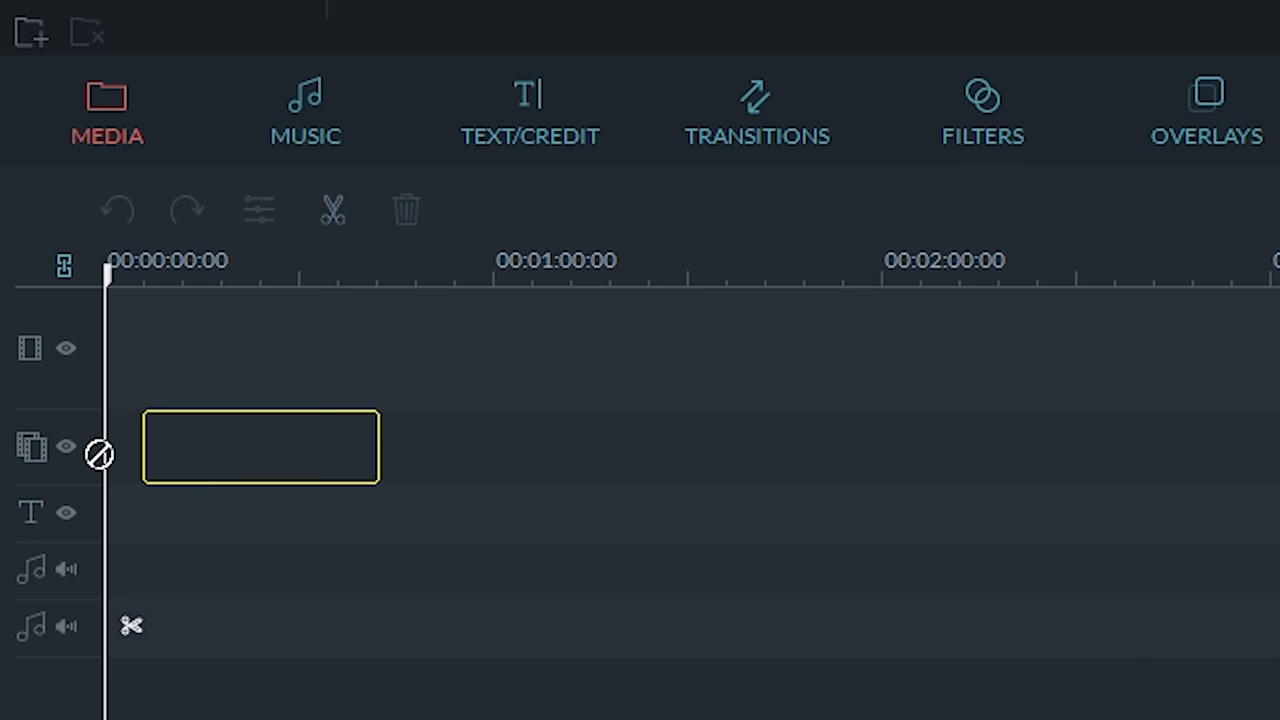
click(260, 446)
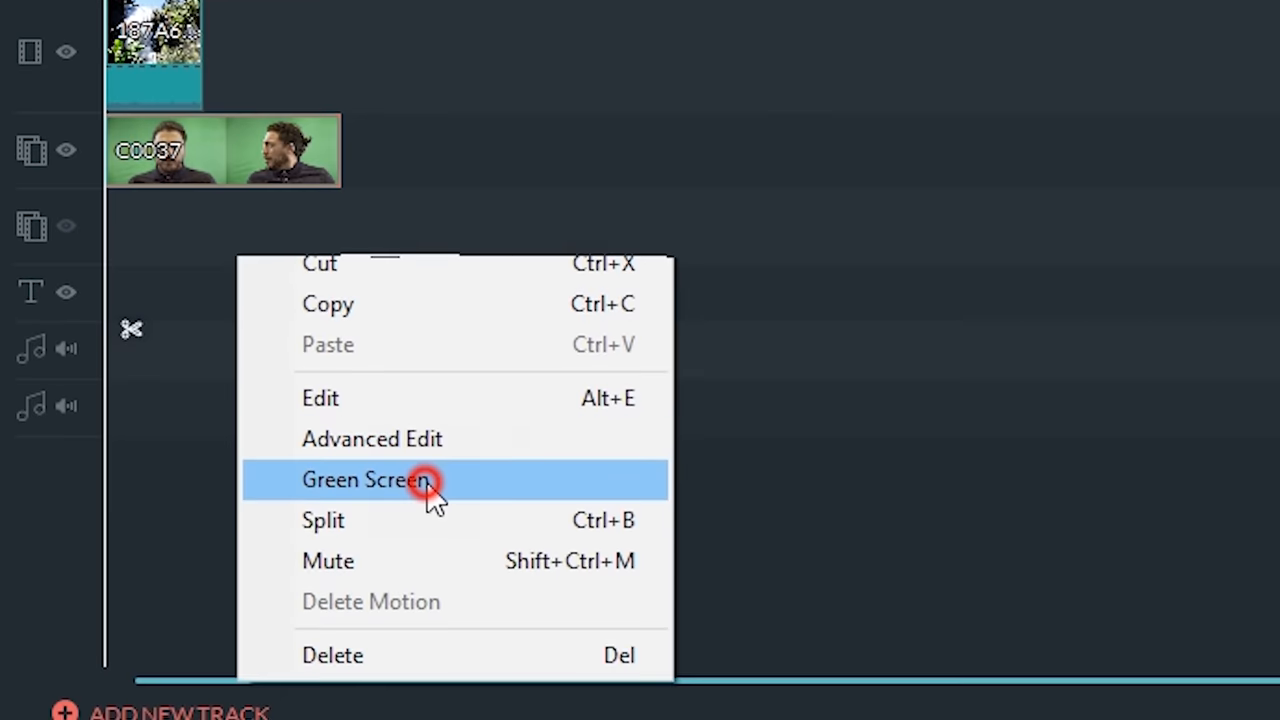
Open Green Screen settings for C0037 and scrub the preview to the sideways frame
click(365, 479)
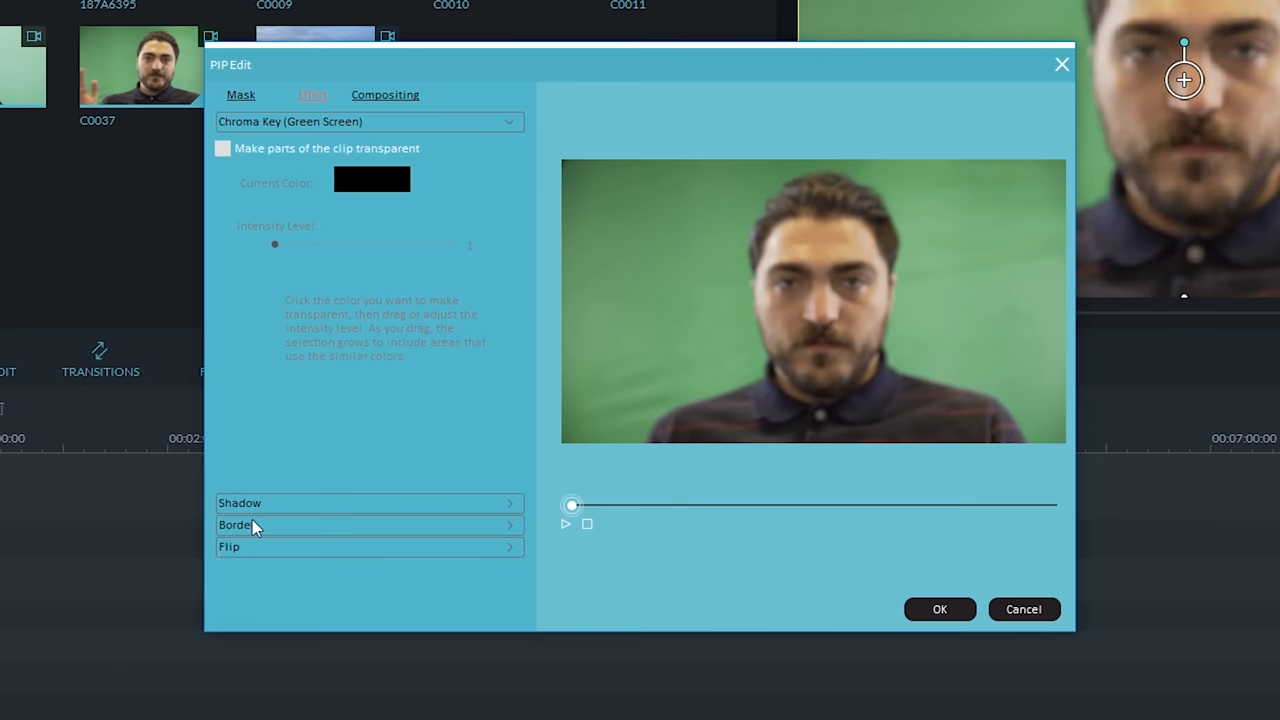
mouse_move(532, 425)
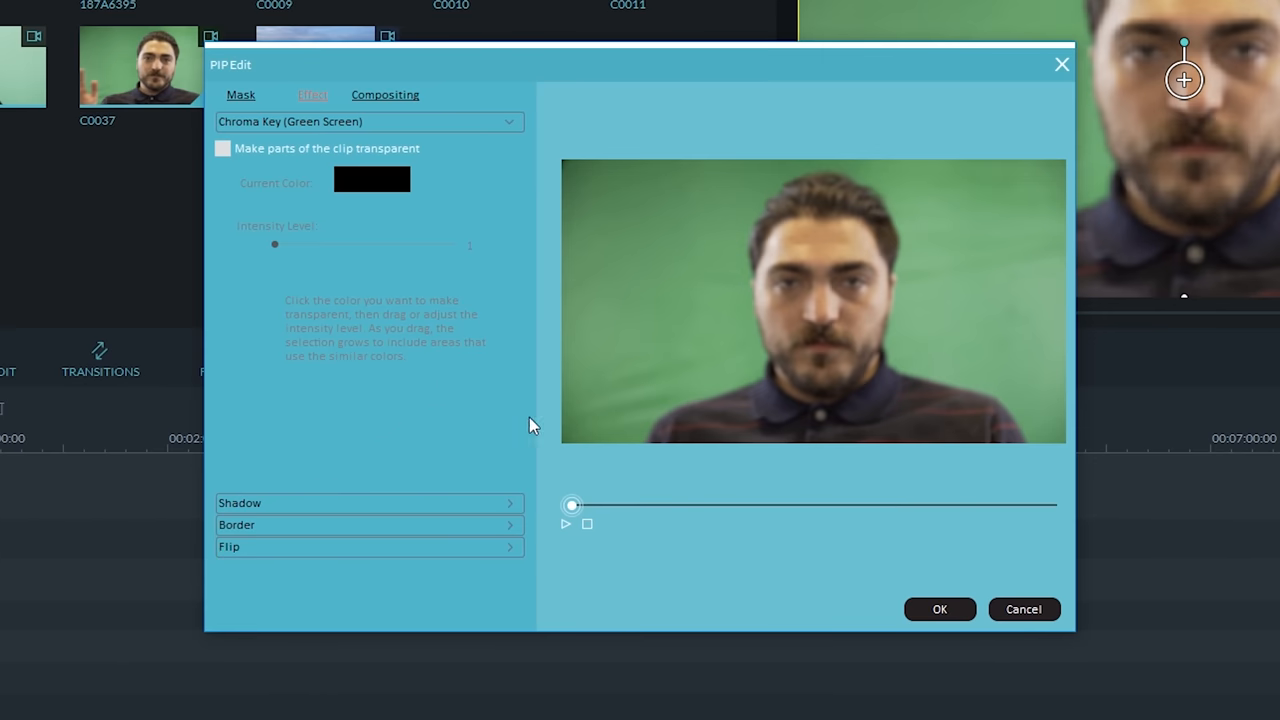
mouse_move(603, 526)
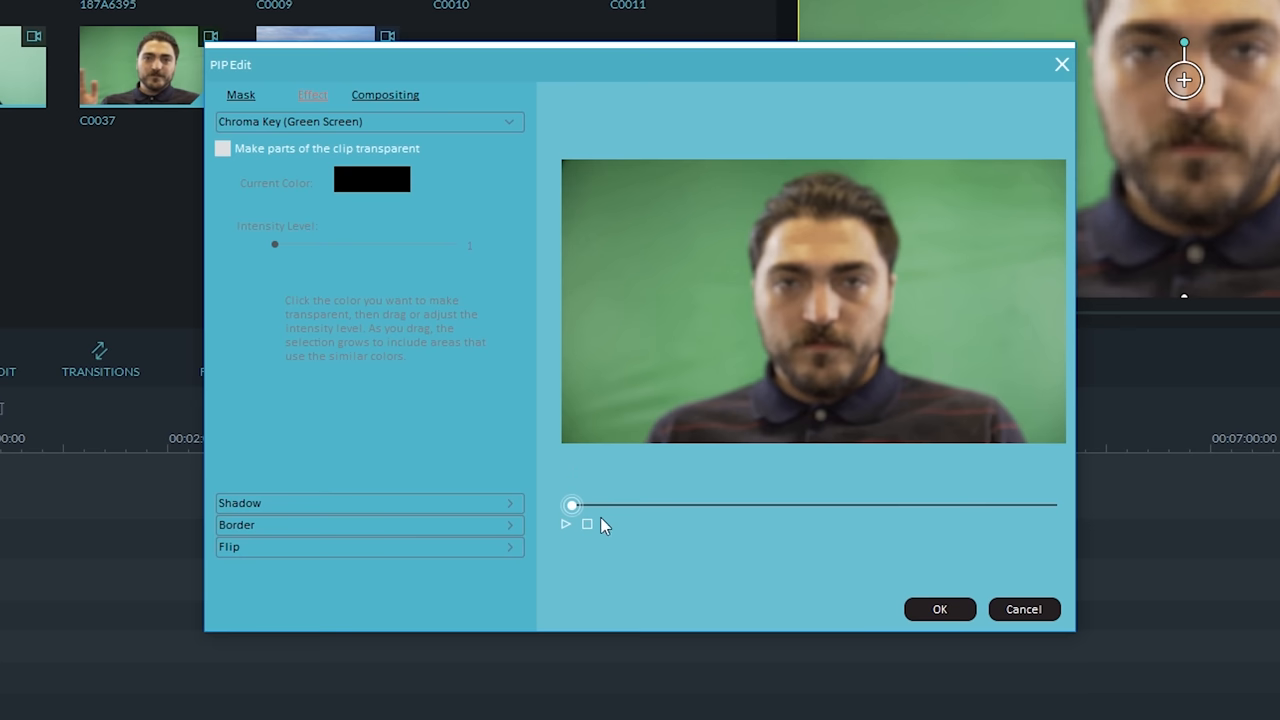
drag(572, 504, 598, 504)
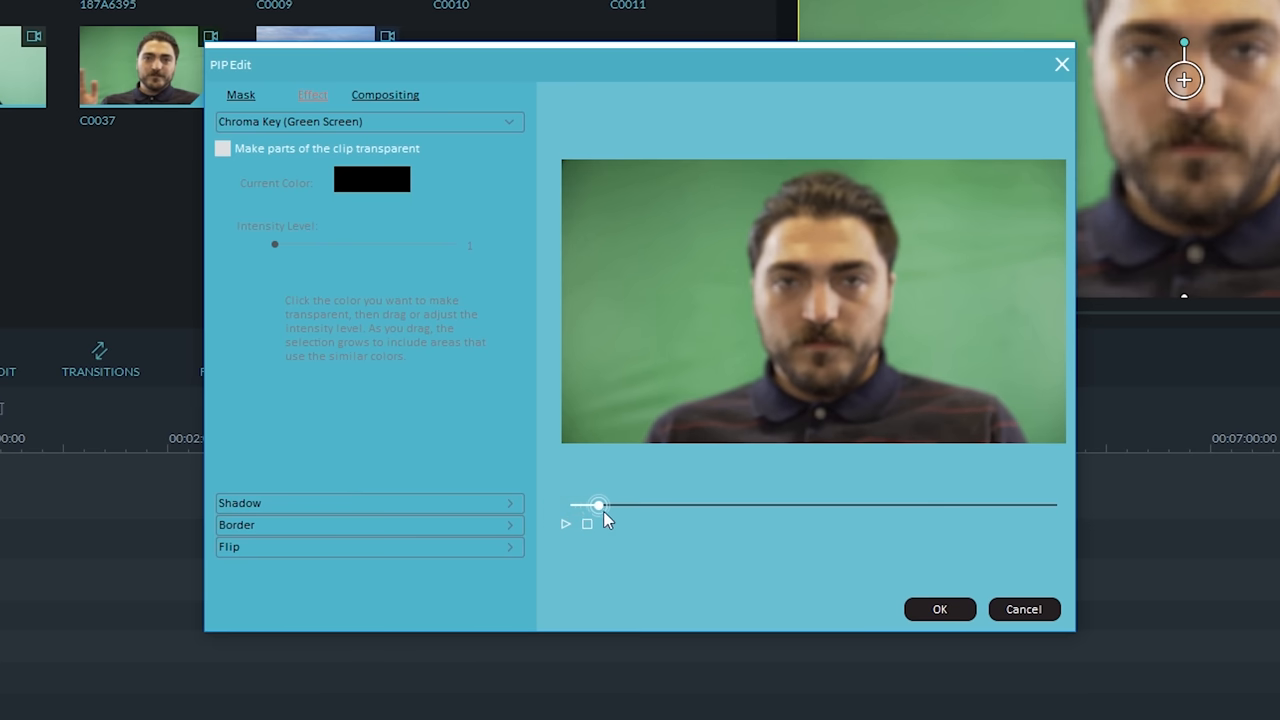
drag(598, 504, 660, 504)
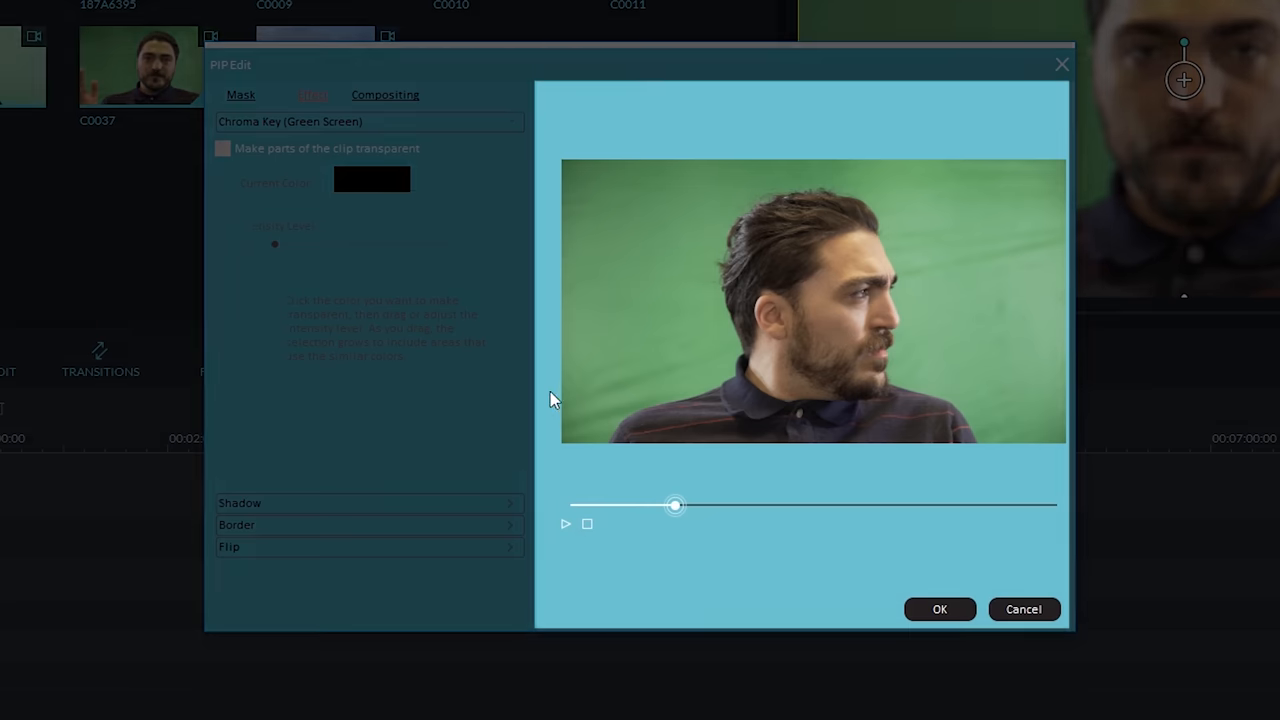
mouse_move(520, 256)
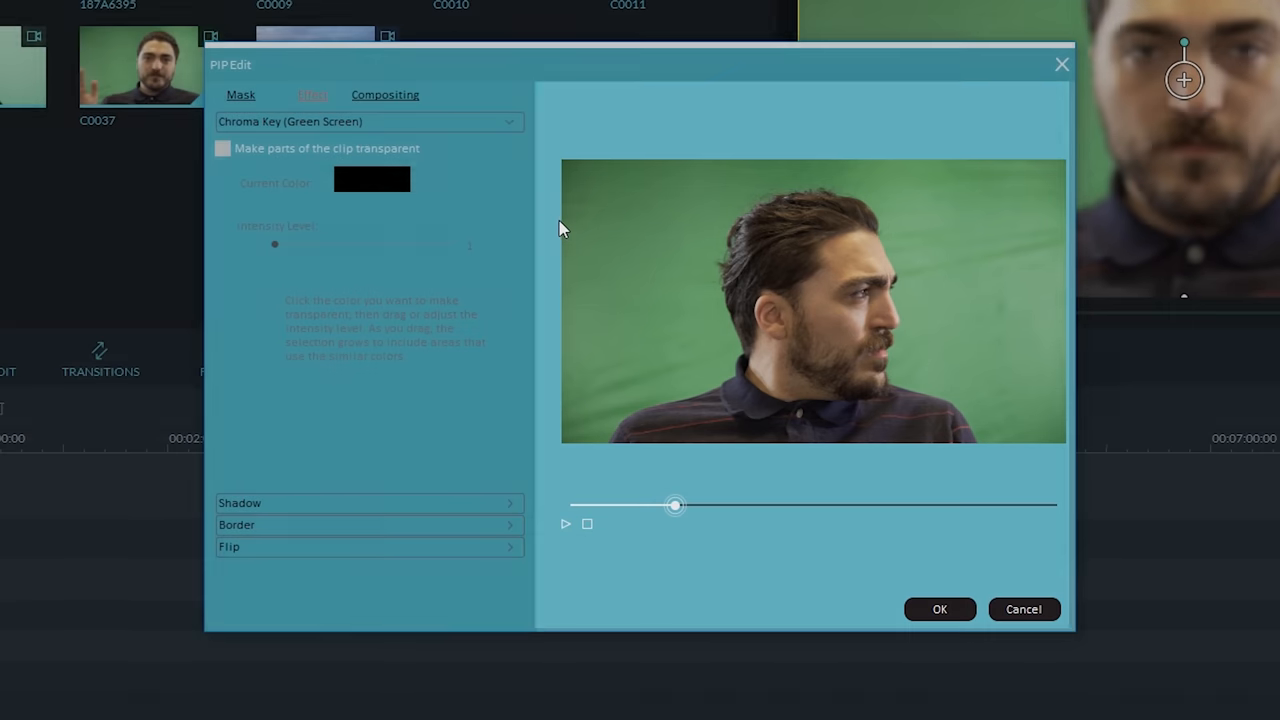
drag(675, 505, 710, 500)
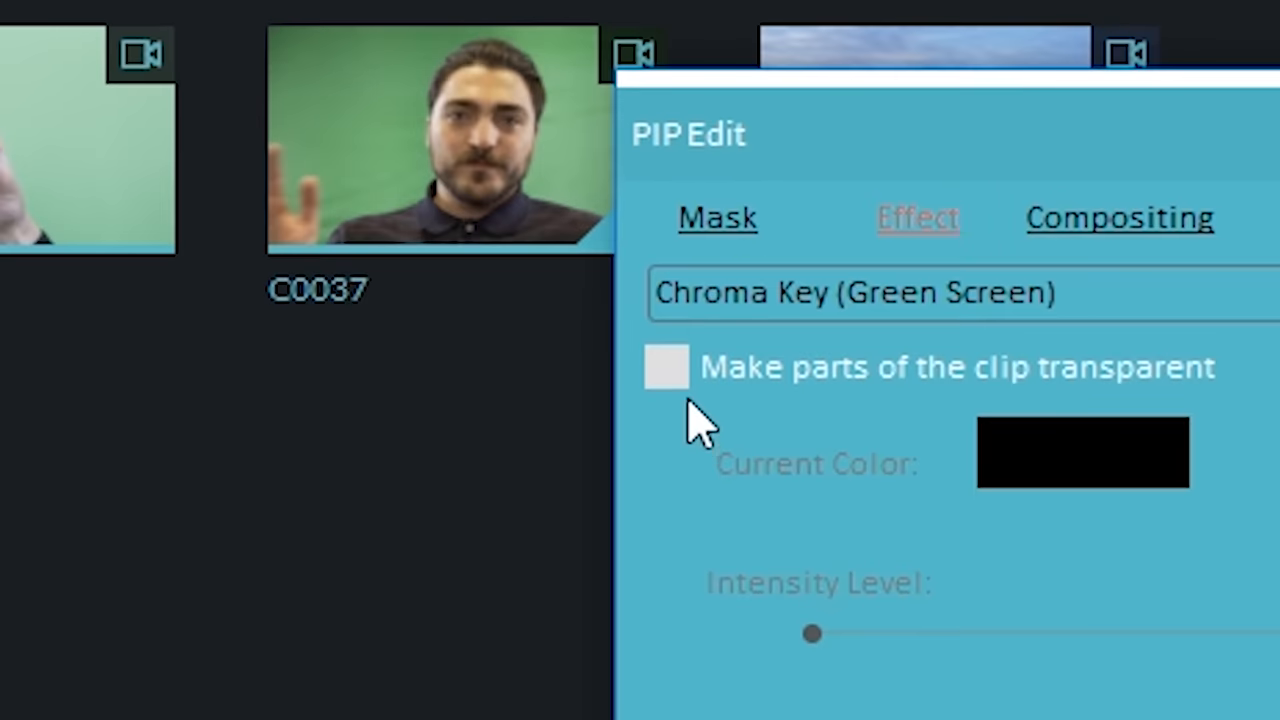
Key out the man's green backdrop with intensity 67 and play back the preview
click(666, 367)
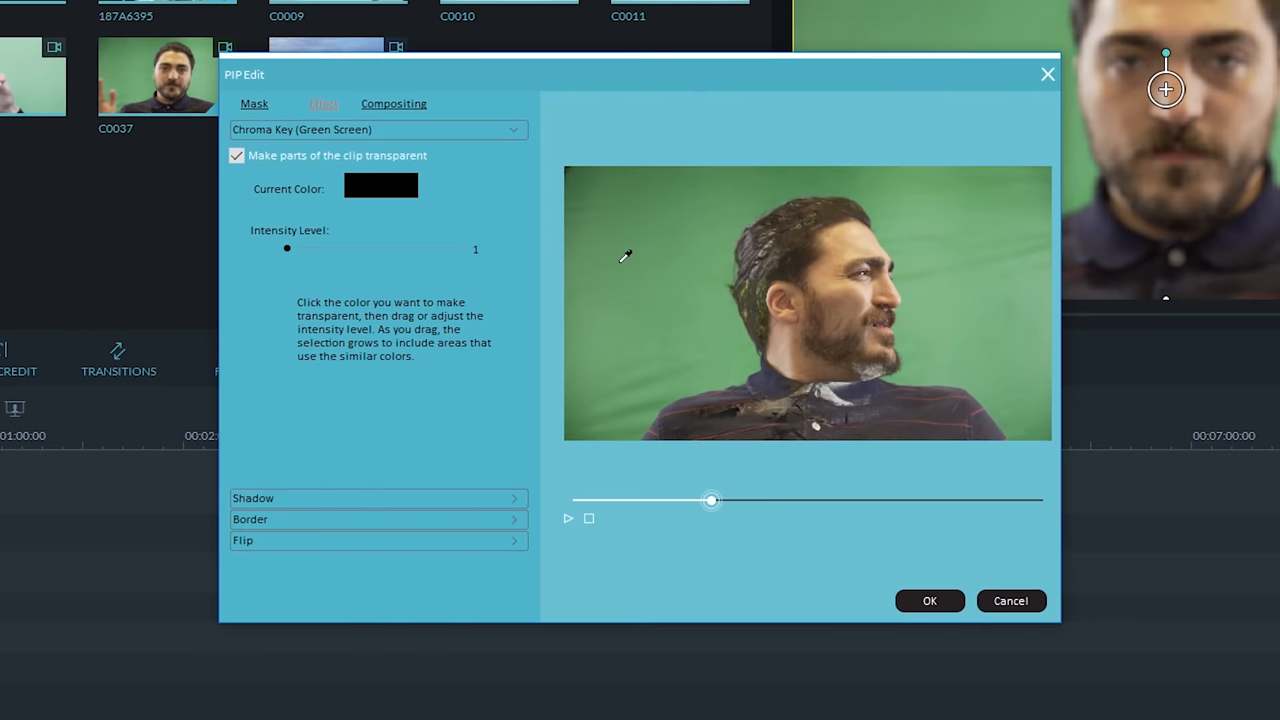
click(683, 270)
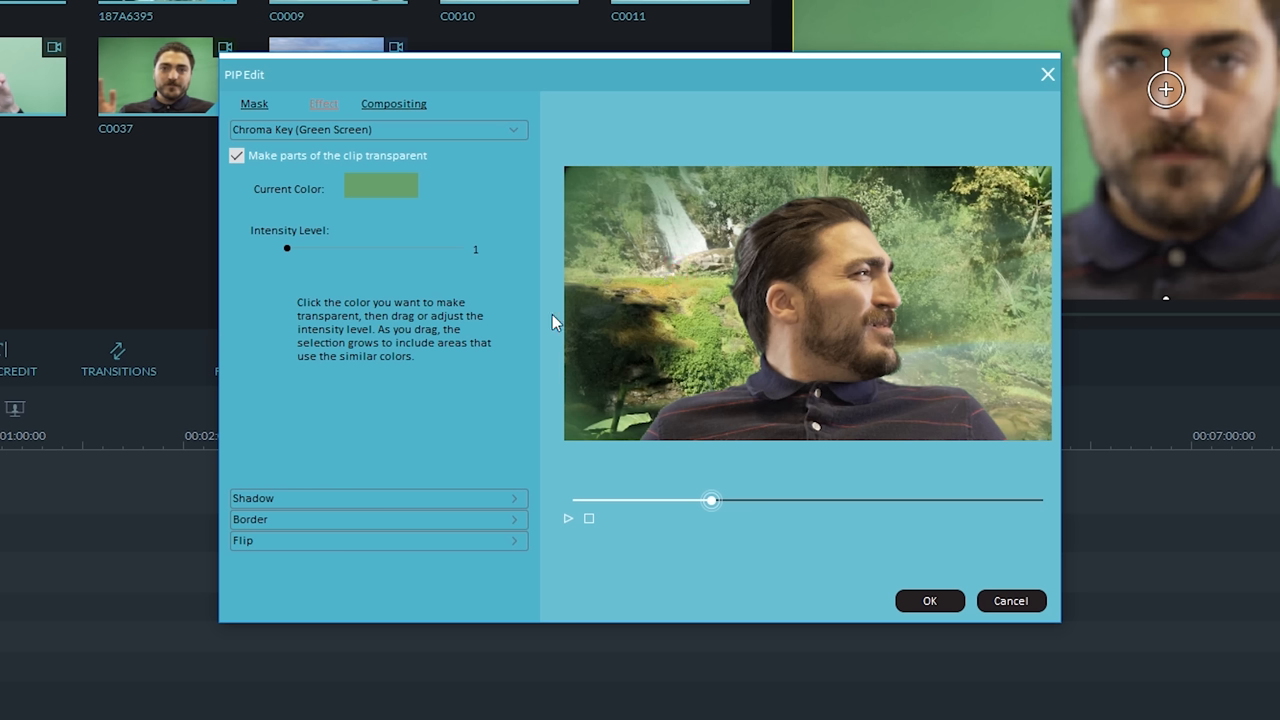
mouse_move(318, 258)
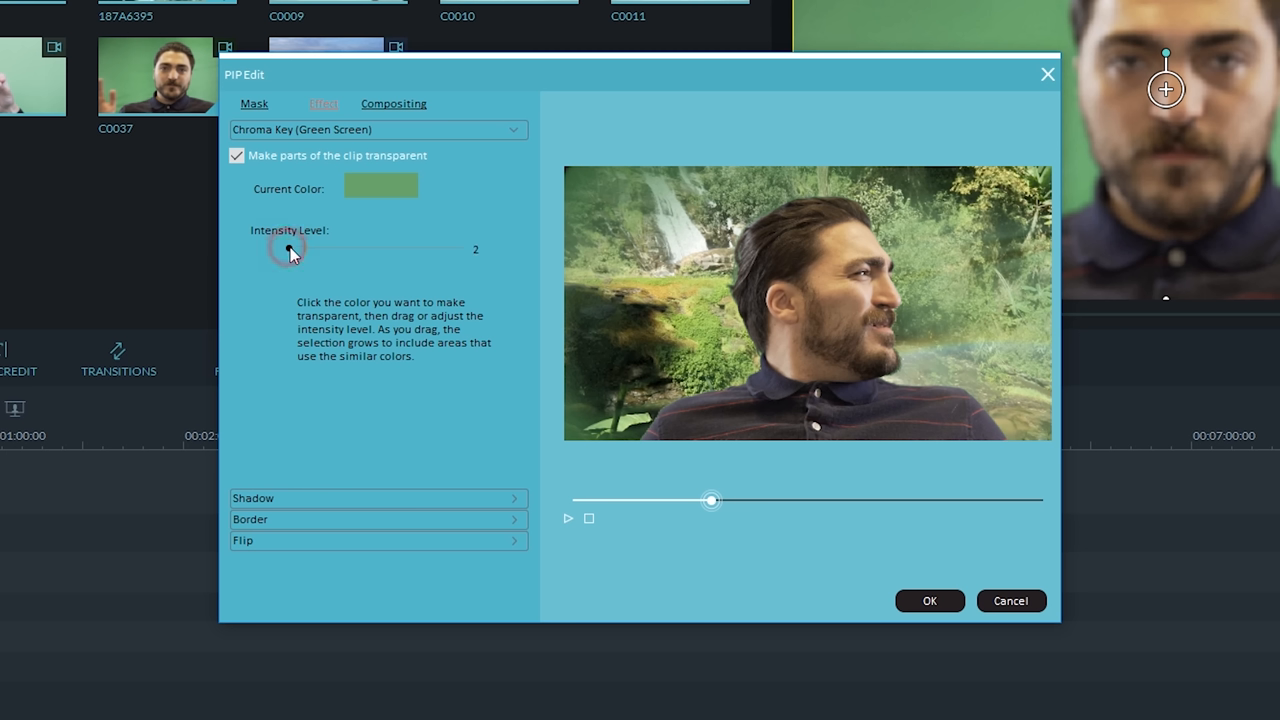
drag(287, 248, 322, 248)
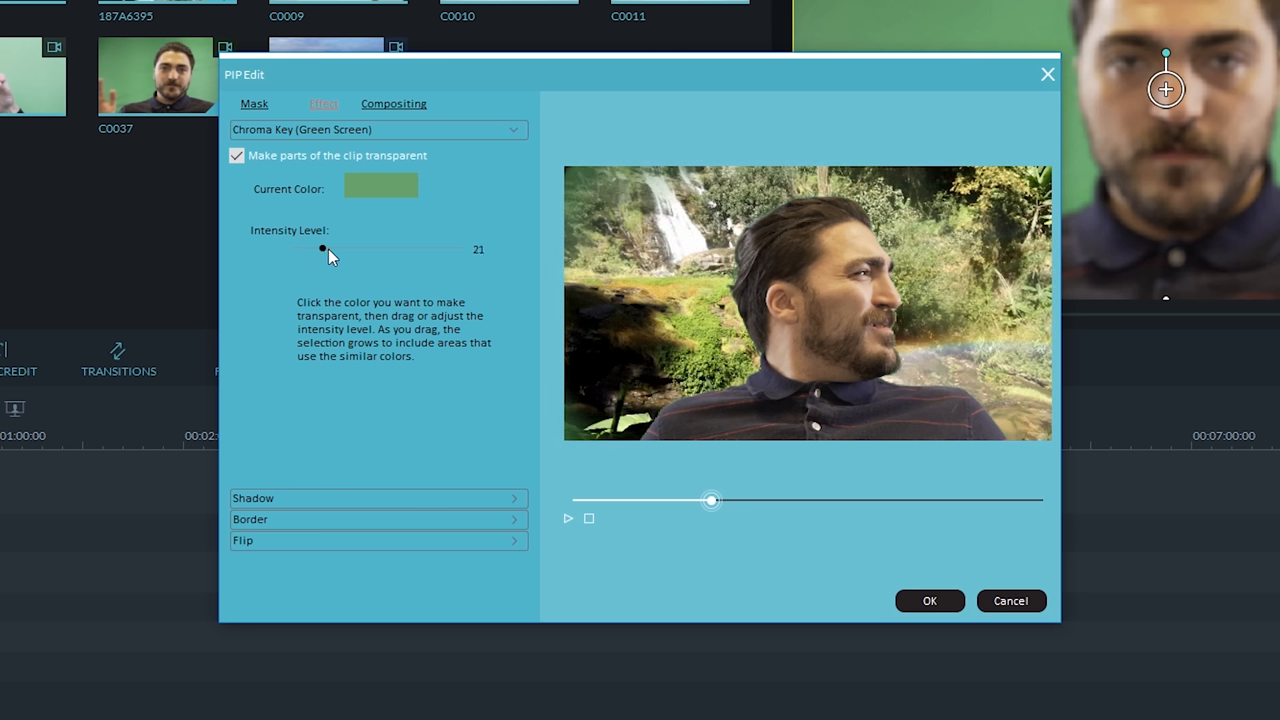
drag(322, 248, 349, 248)
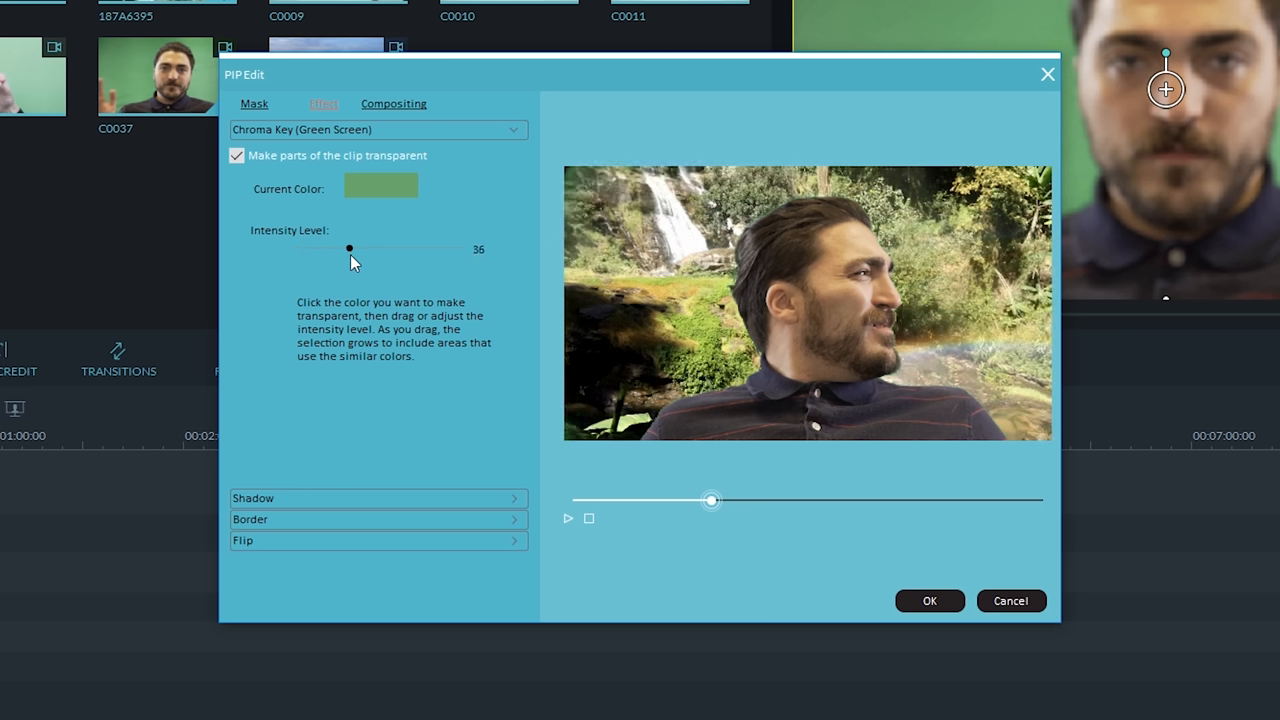
drag(348, 248, 366, 248)
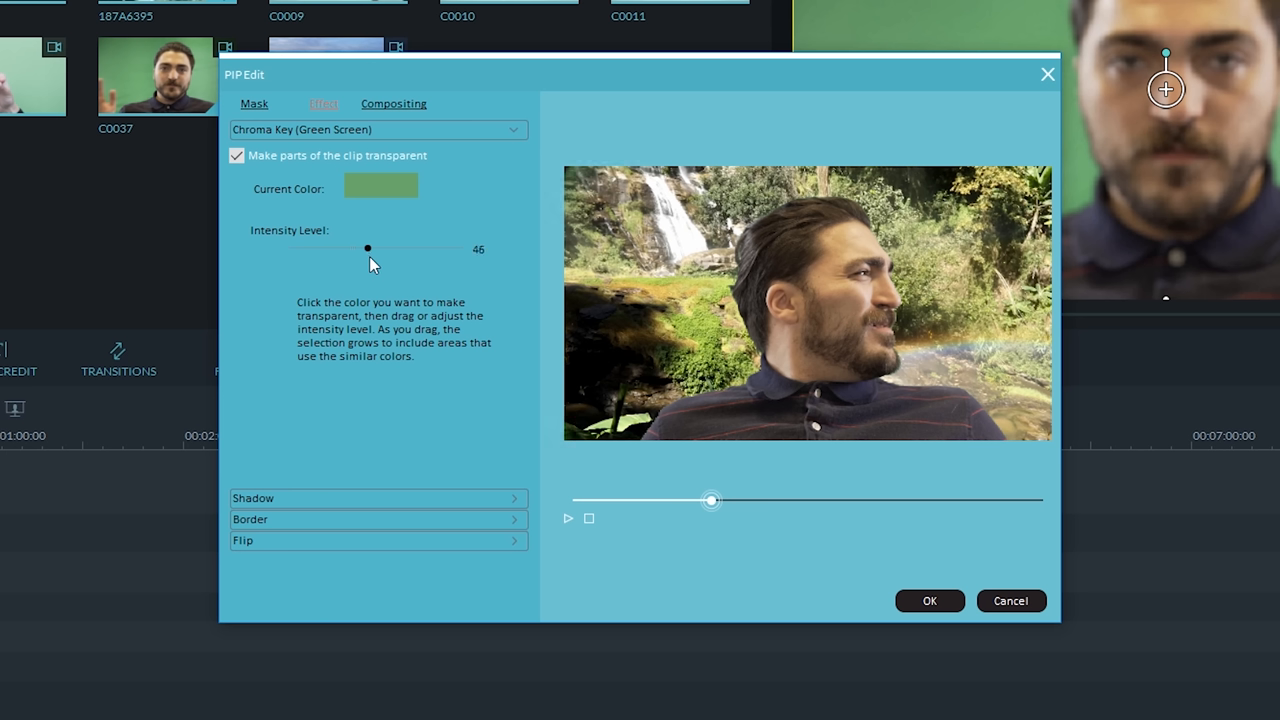
drag(367, 248, 372, 248)
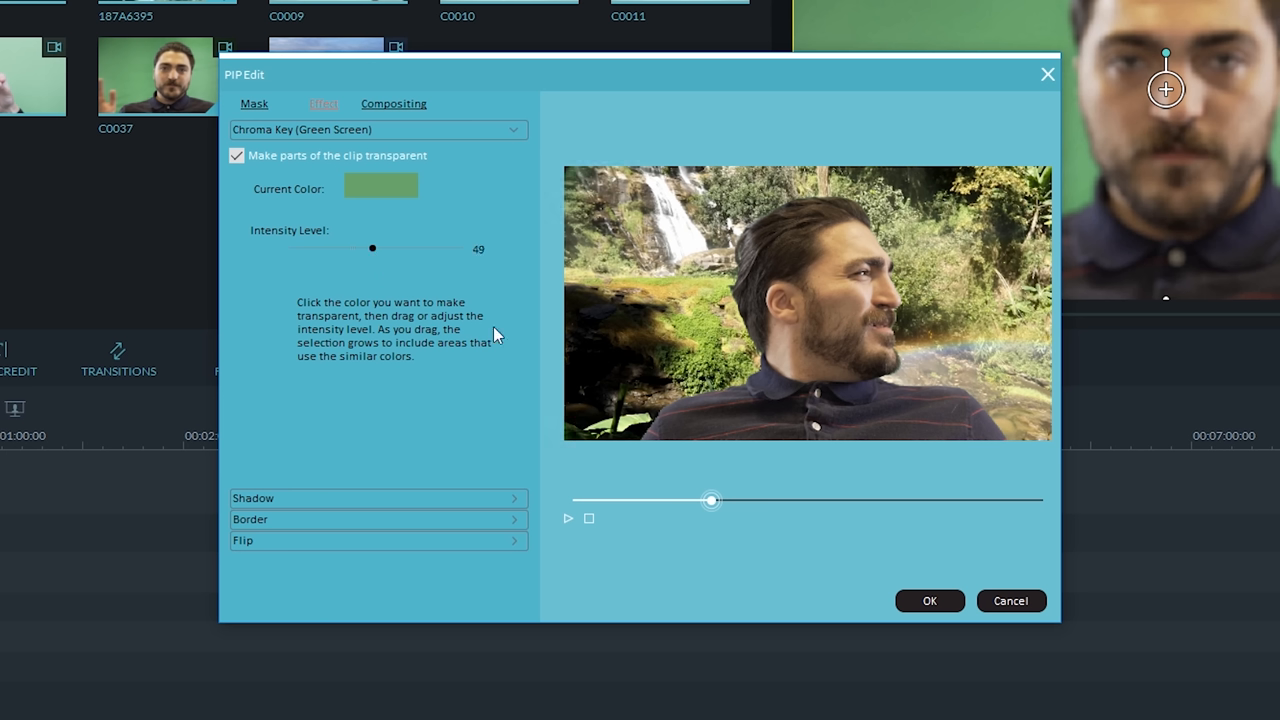
mouse_move(695, 505)
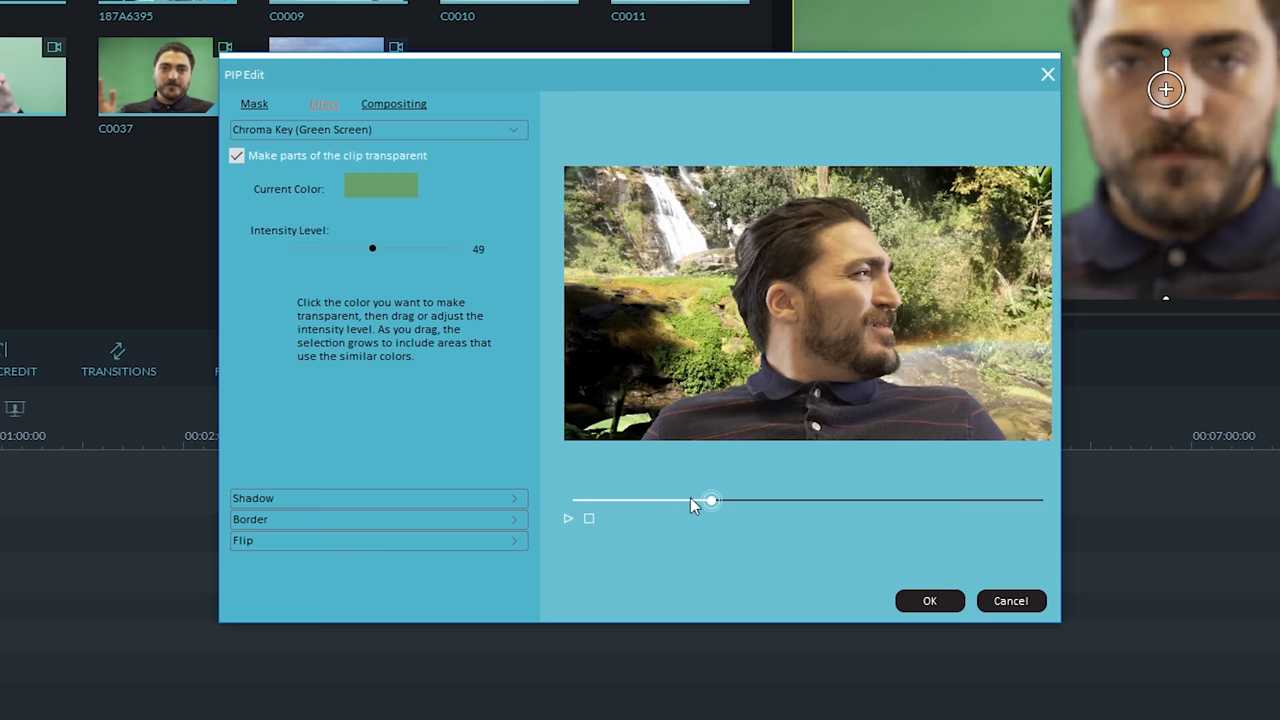
drag(710, 500, 623, 500)
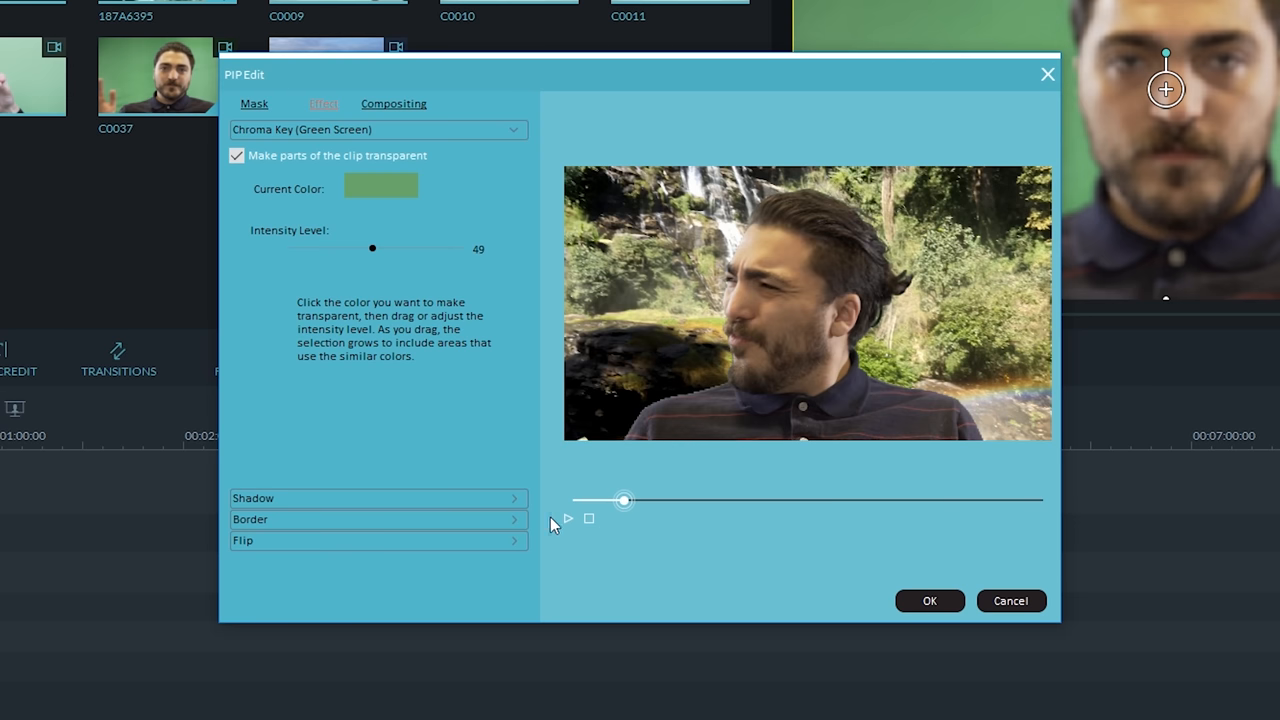
click(567, 518)
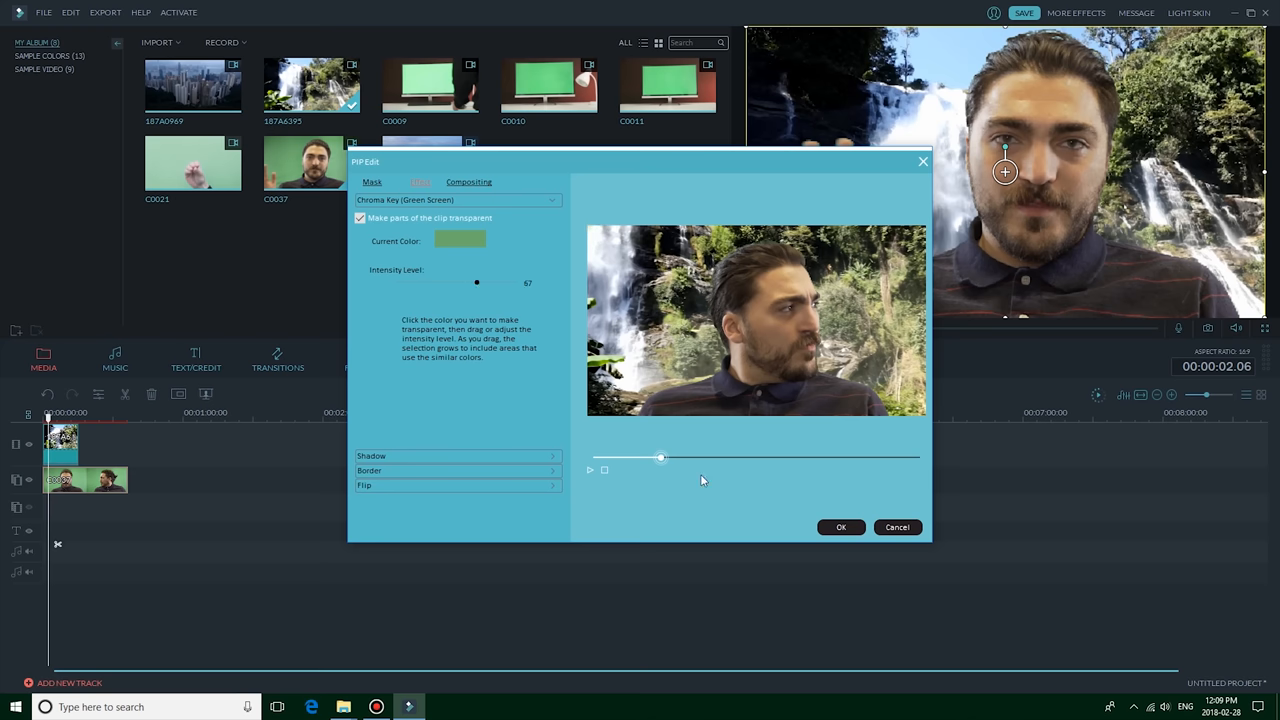
Apply the chroma key, then start a new project keeping the same media
click(841, 527)
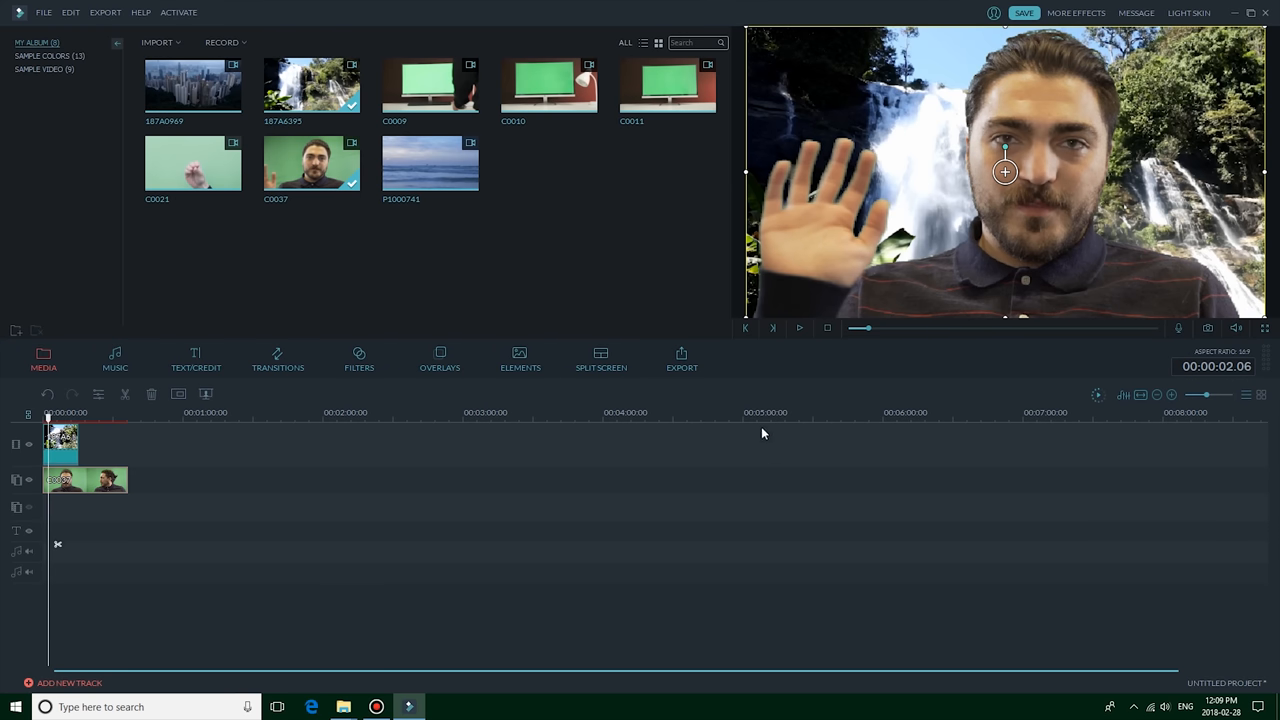
click(681, 360)
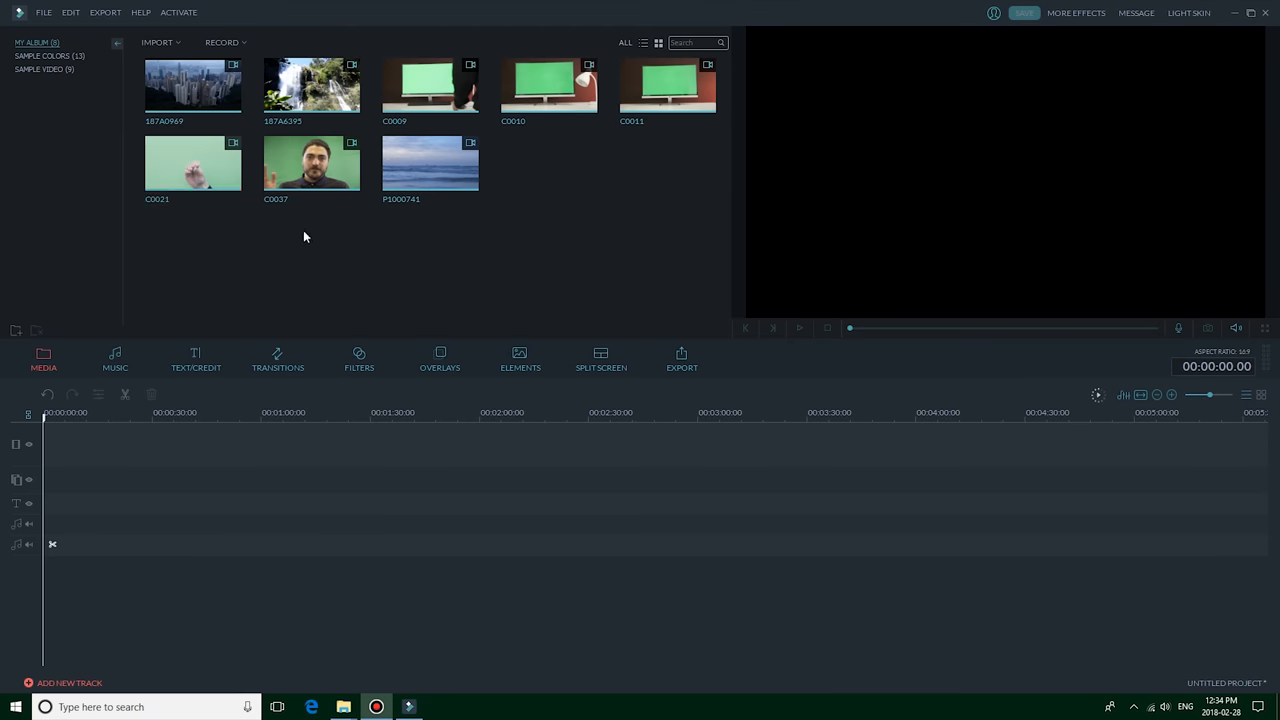
mouse_move(517, 230)
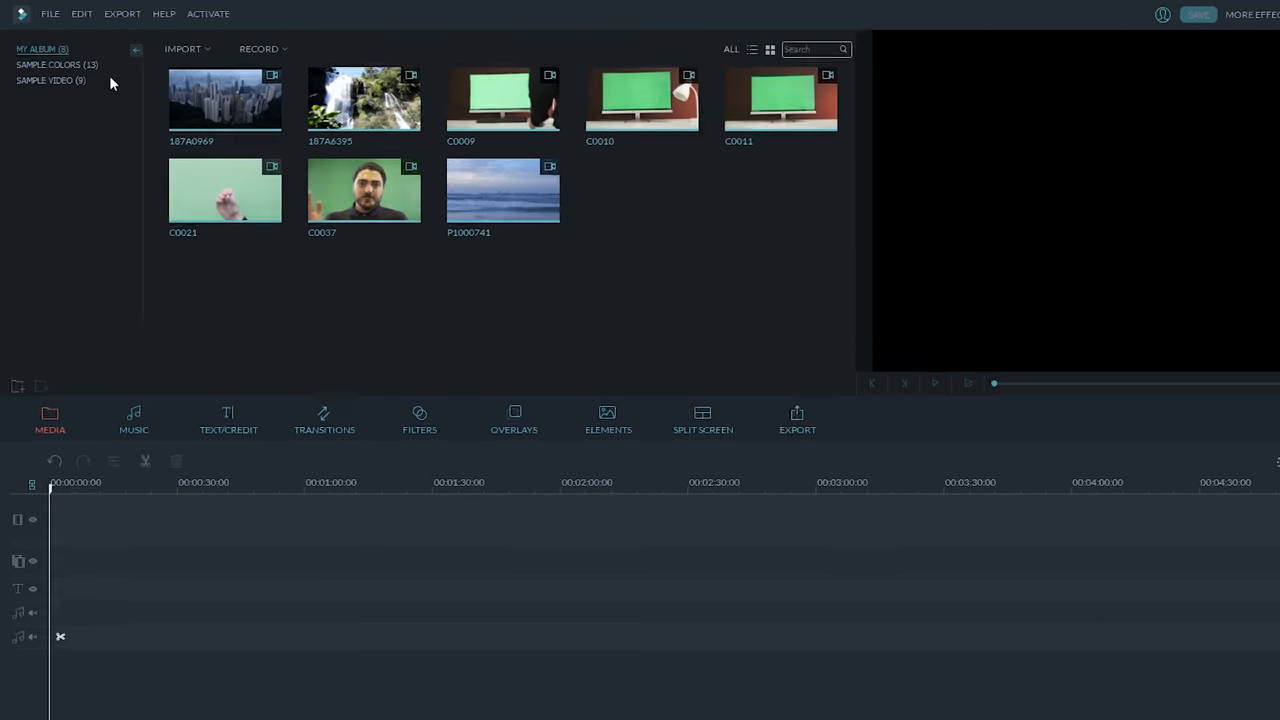
Add the Black sample colour clip and drag the city skyline clip onto an overlay track
click(57, 64)
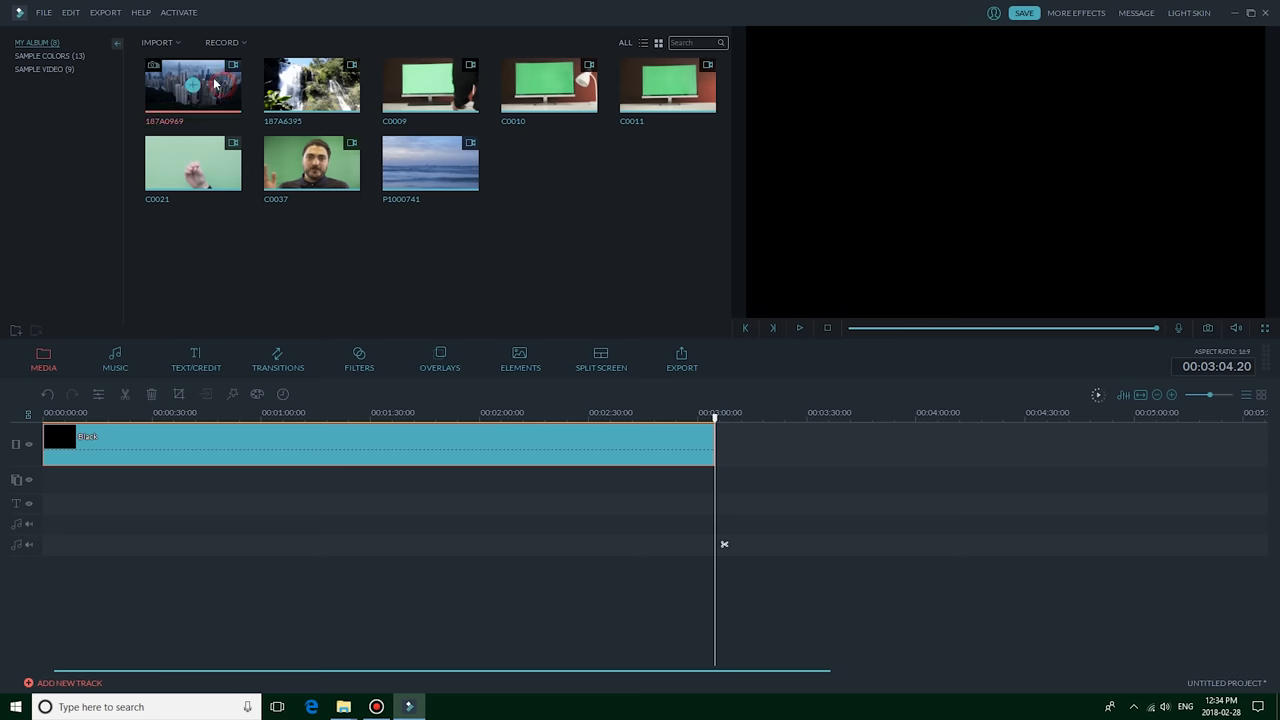
drag(192, 85, 157, 445)
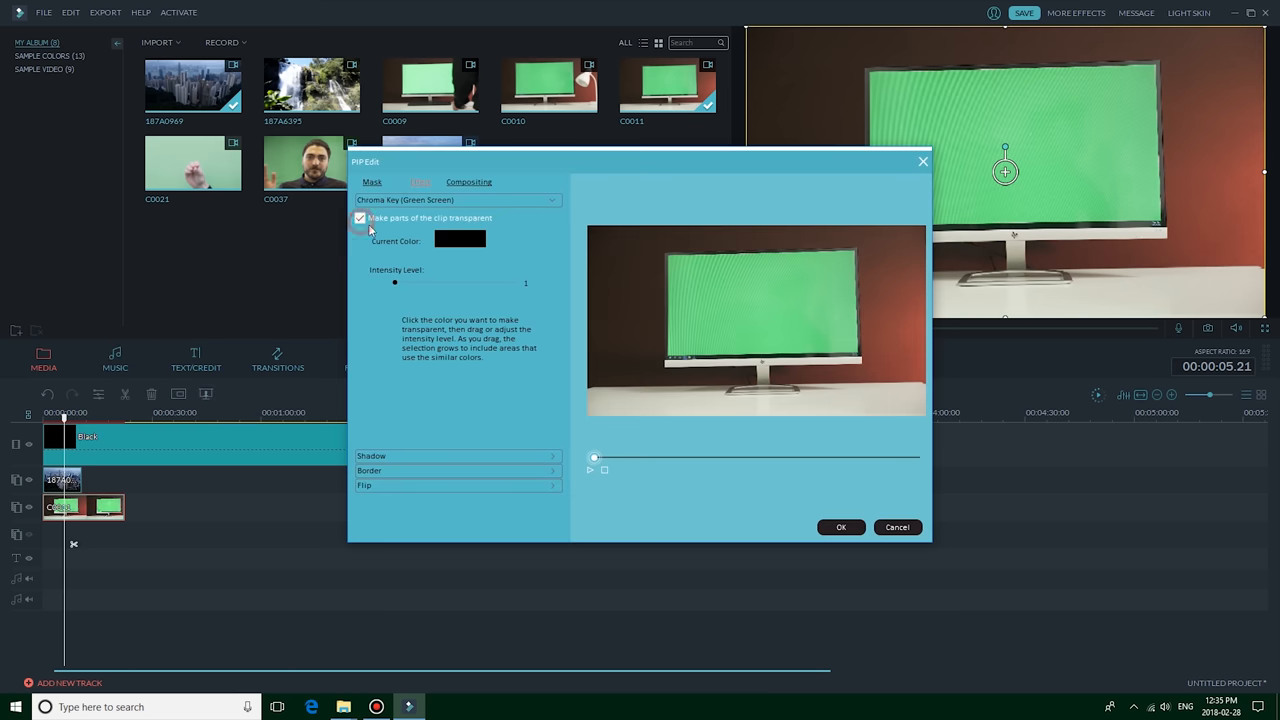
Set the monitor clip's keying intensity to 51 and confirm
drag(394, 282, 459, 282)
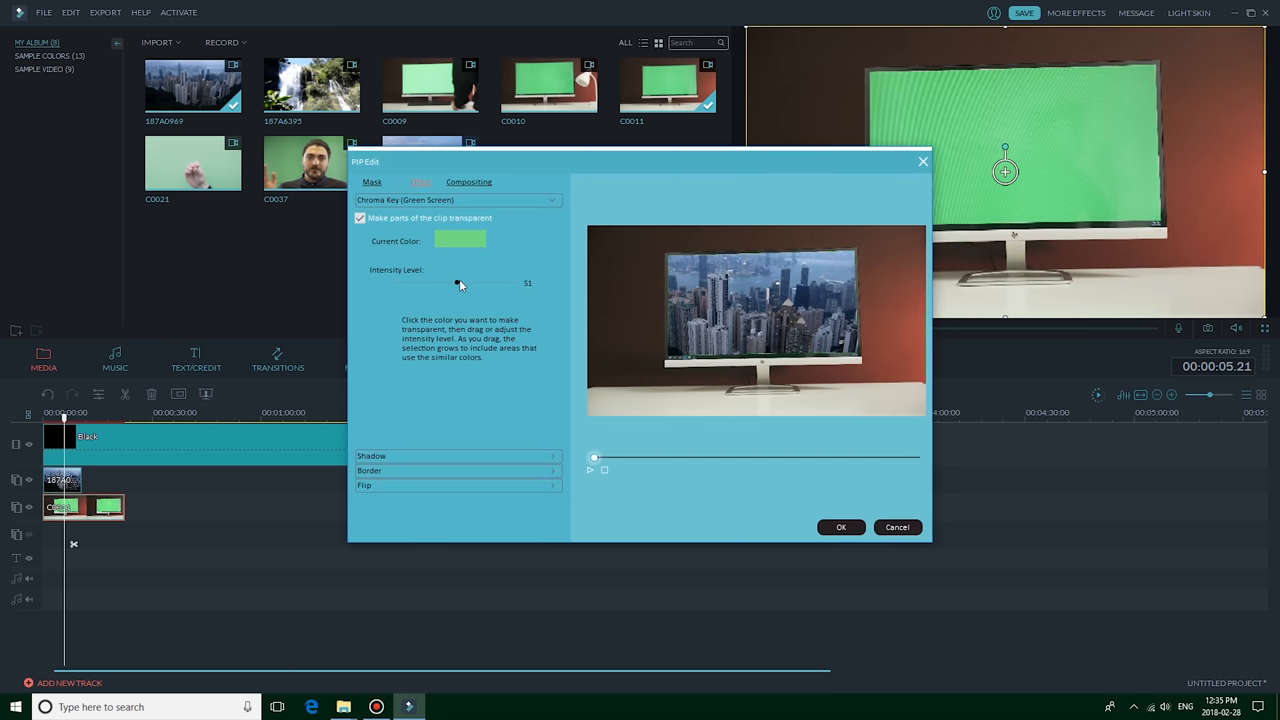
click(840, 527)
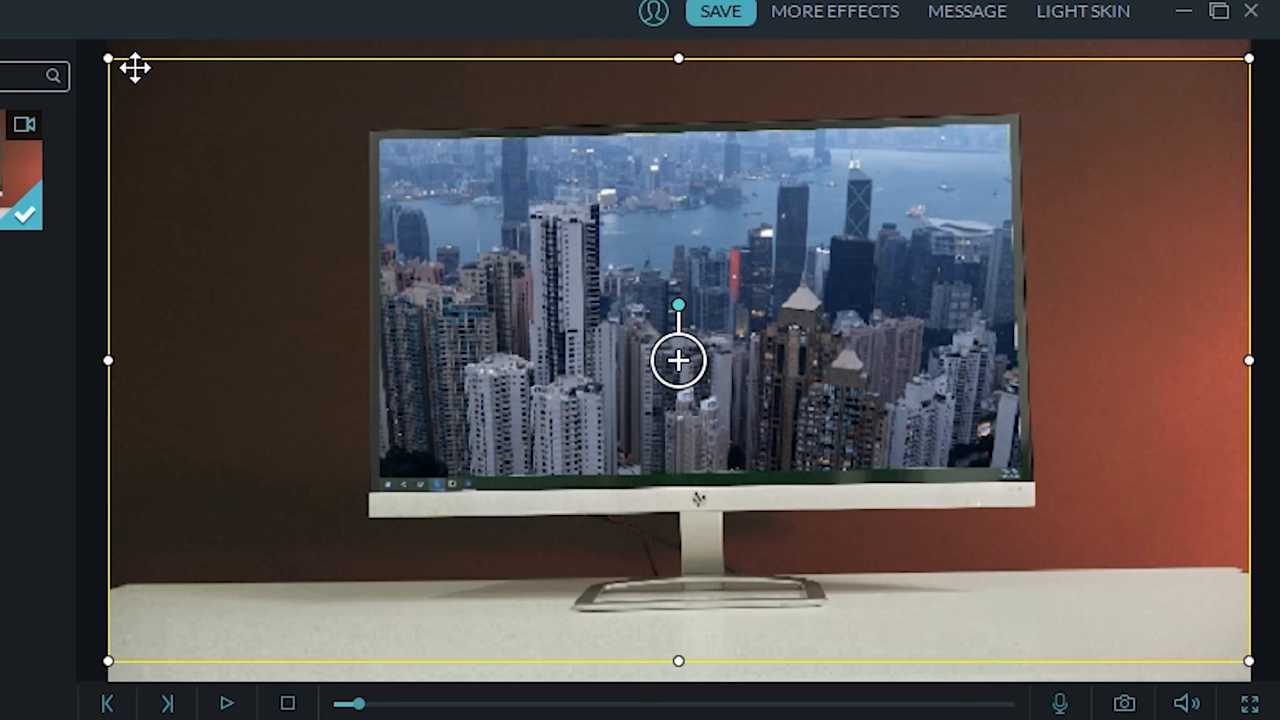
mouse_move(118, 64)
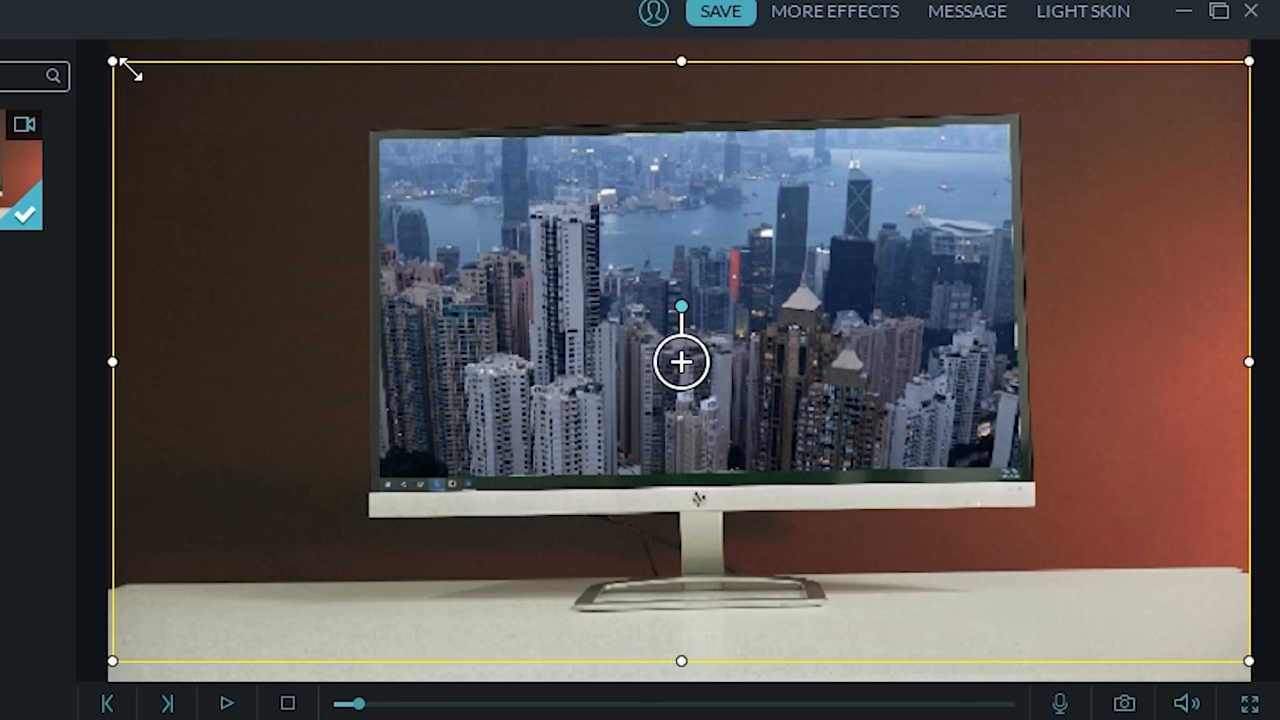
Drag the city clip's corners in the preview to fit the monitor screen
drag(113, 61, 240, 128)
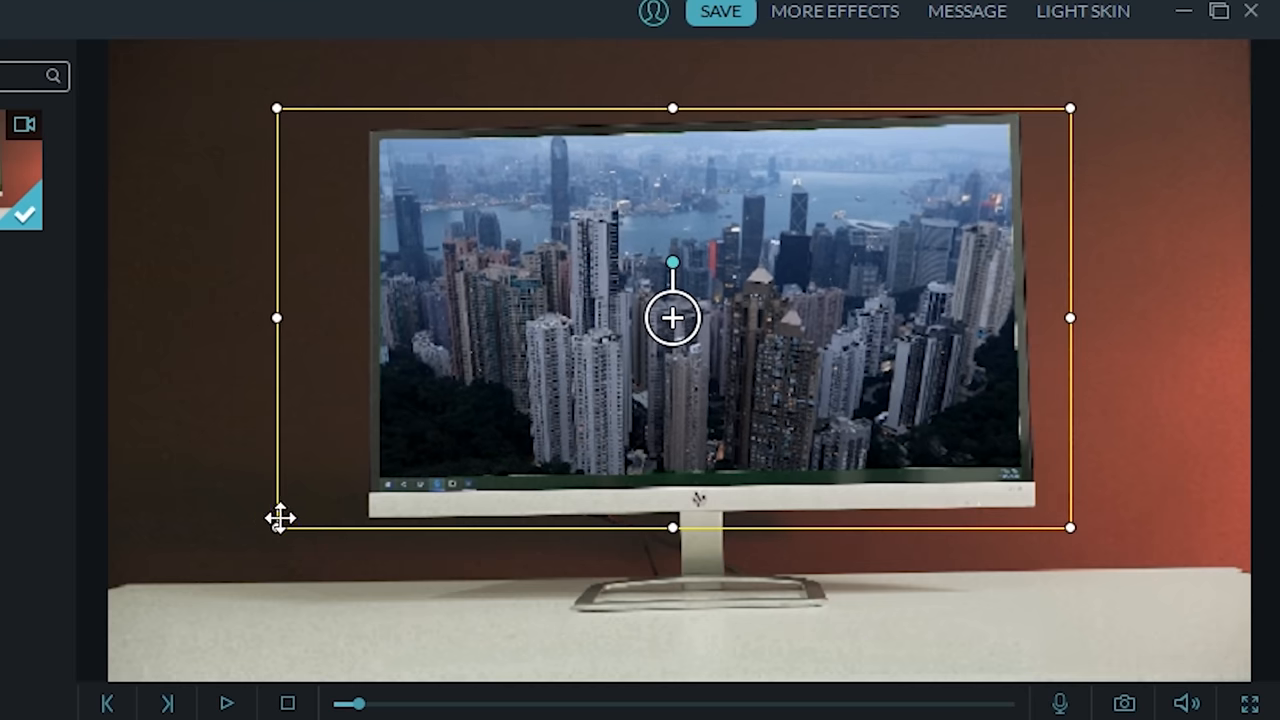
drag(279, 528, 367, 485)
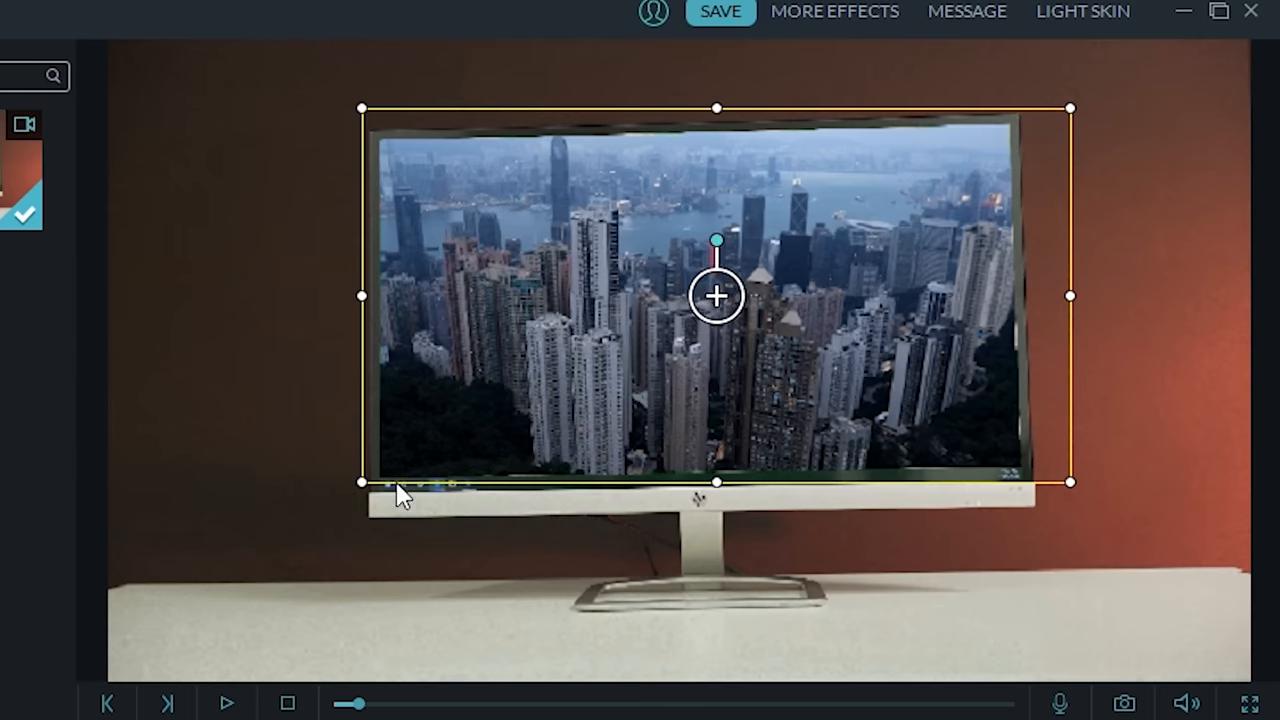